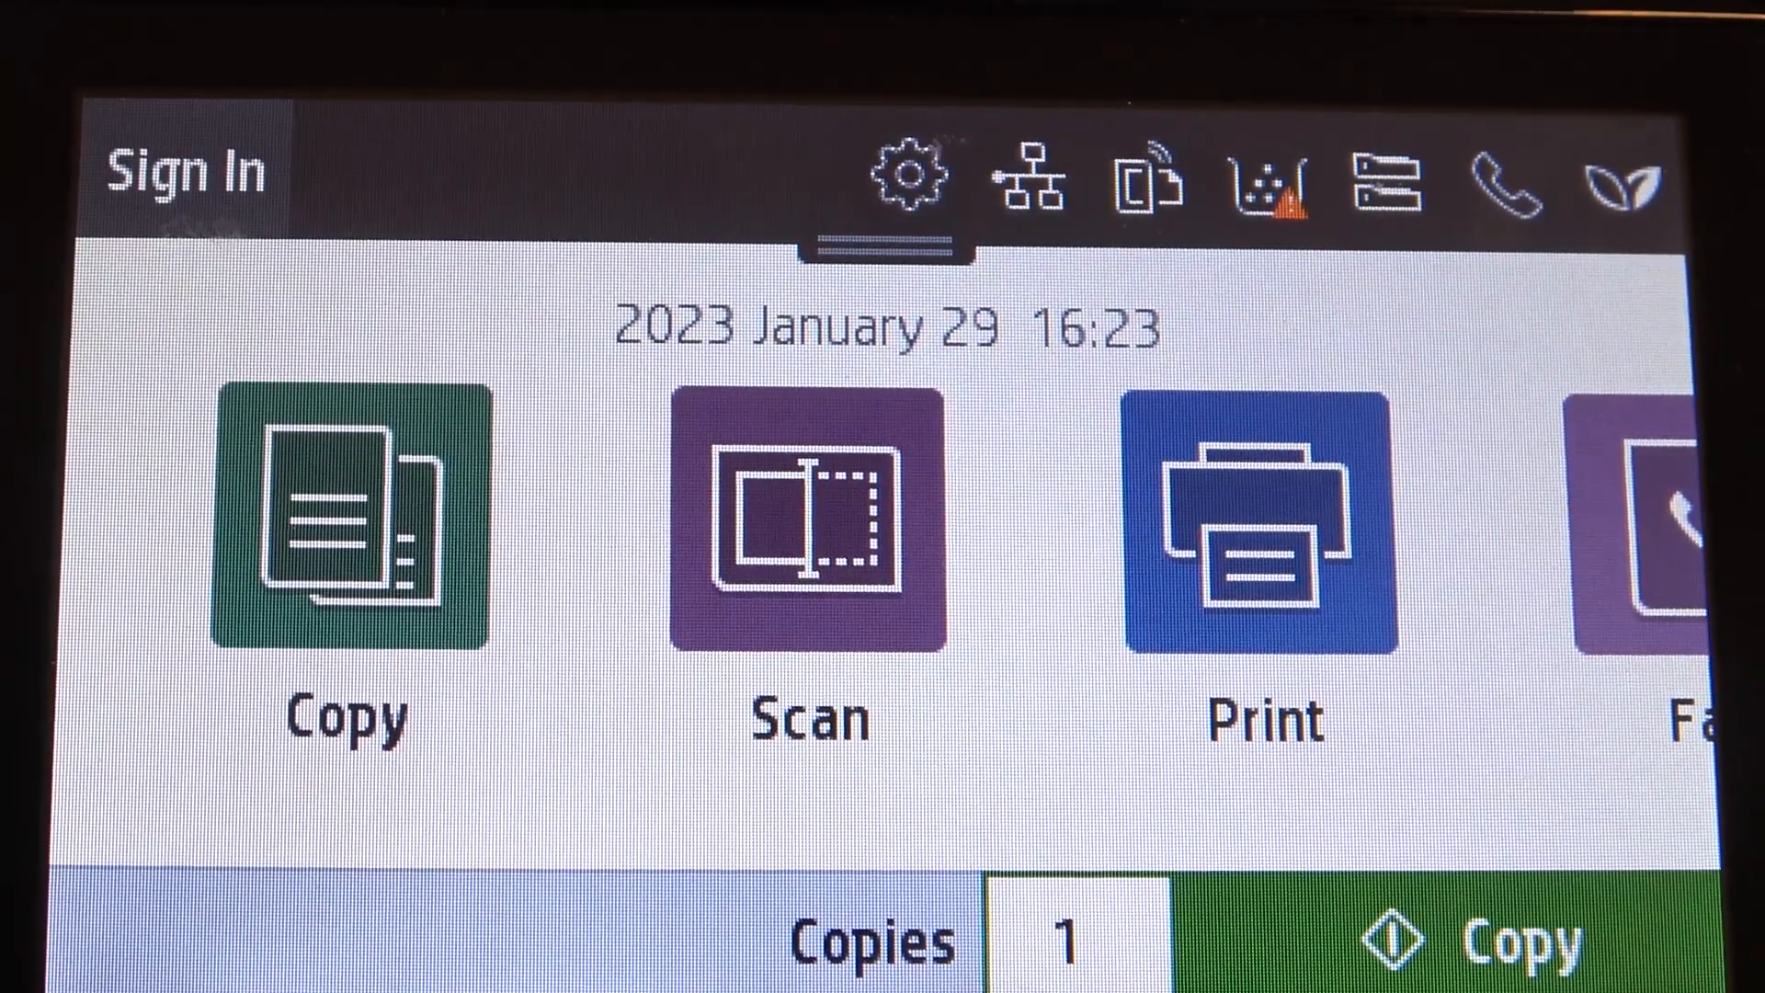
Step: Enter the printer's Settings from the home screen's gear icon
click(1269, 180)
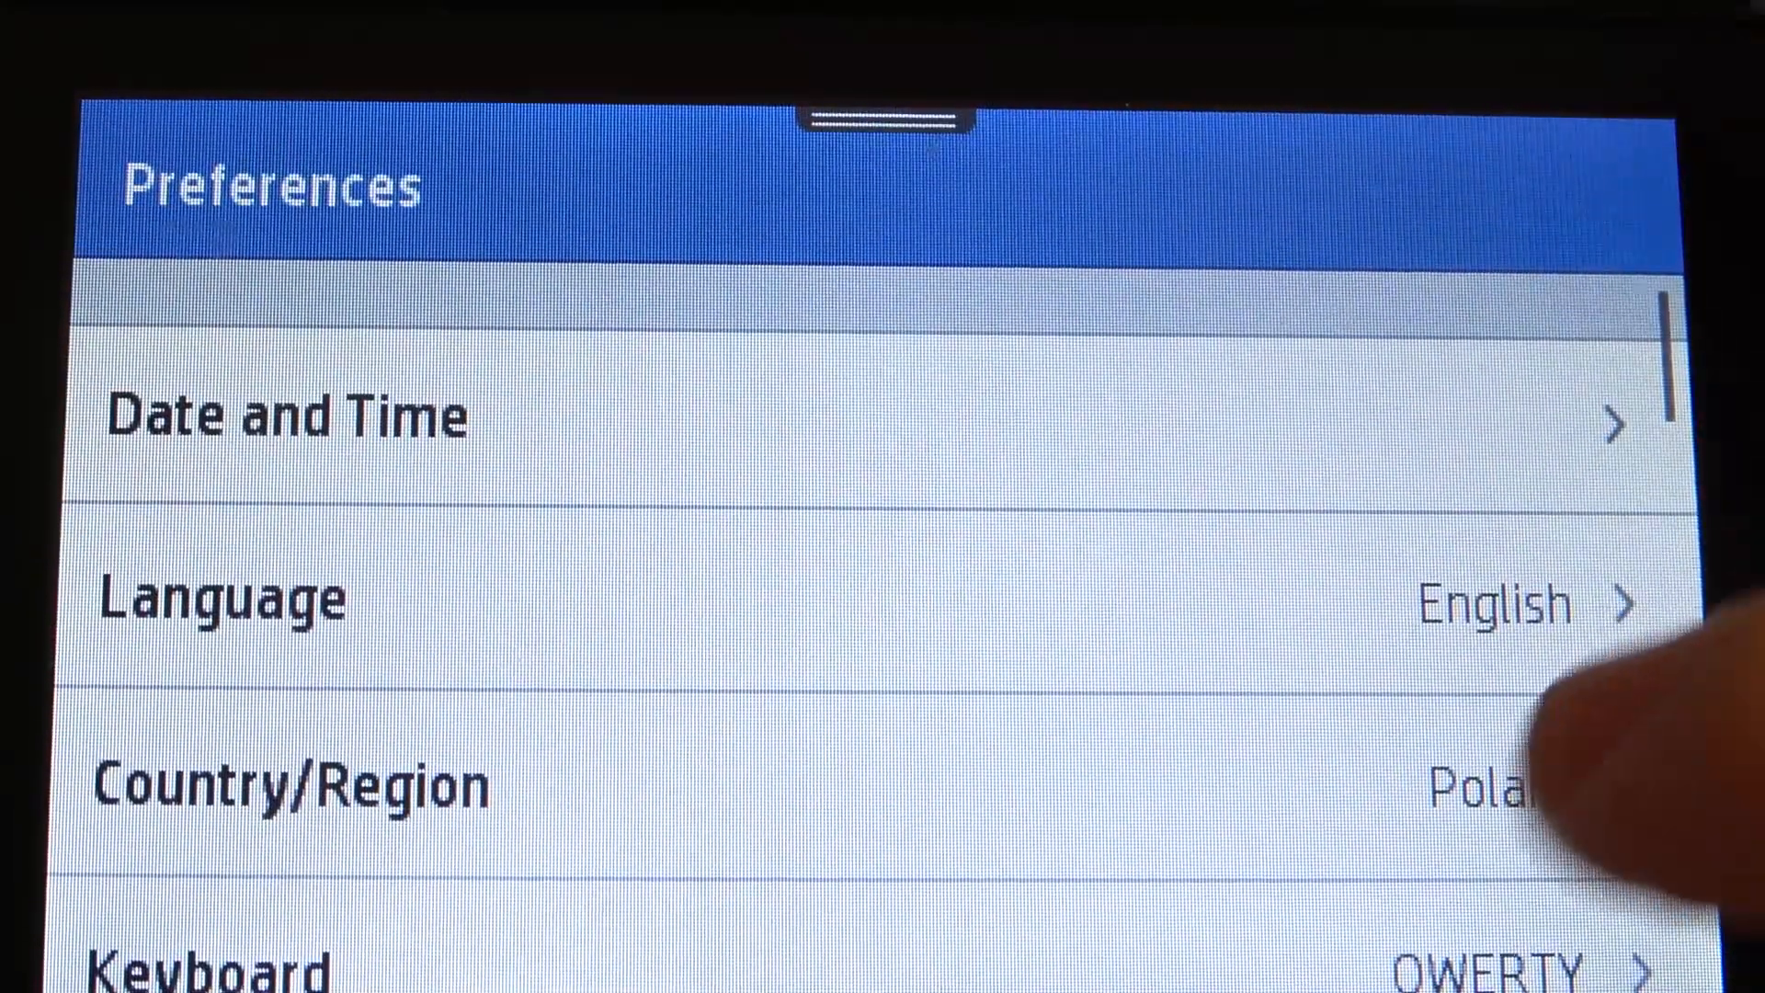
Step: Scroll the Preferences list down until Sound Effects Volume (Loud) is visible
scroll(down, 3)
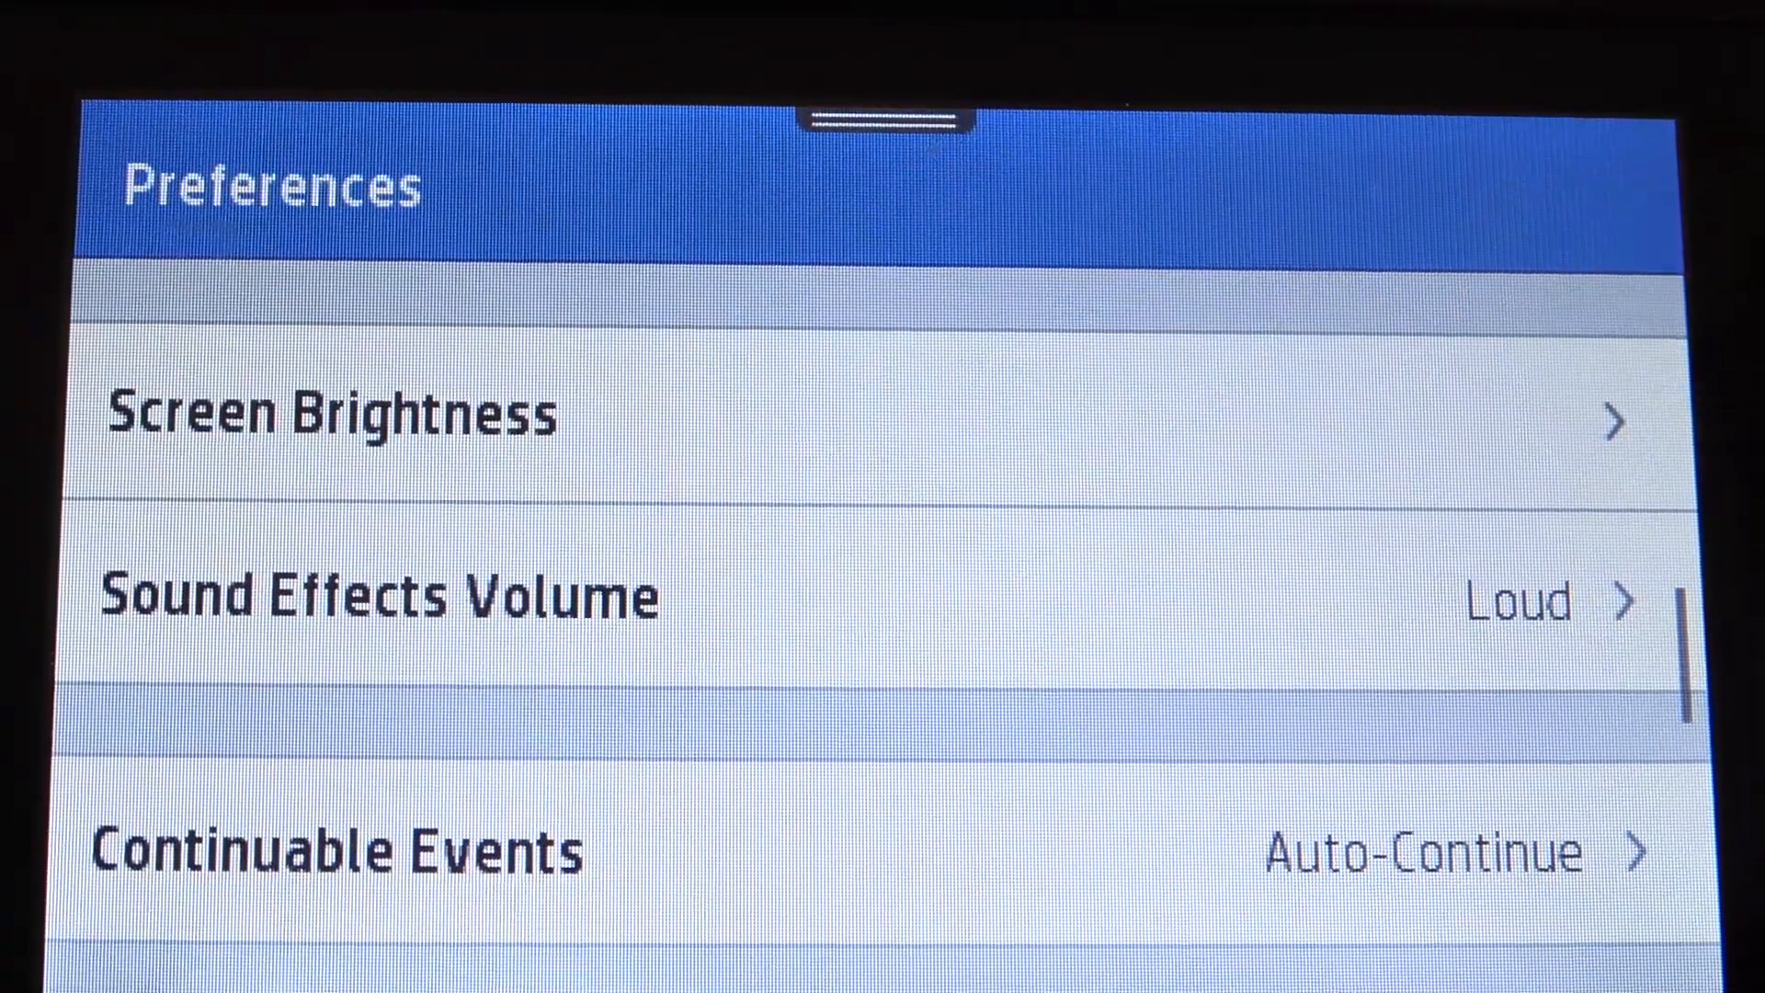
Step: Set Sound Effects Volume to Mute instead of Loud
click(371, 596)
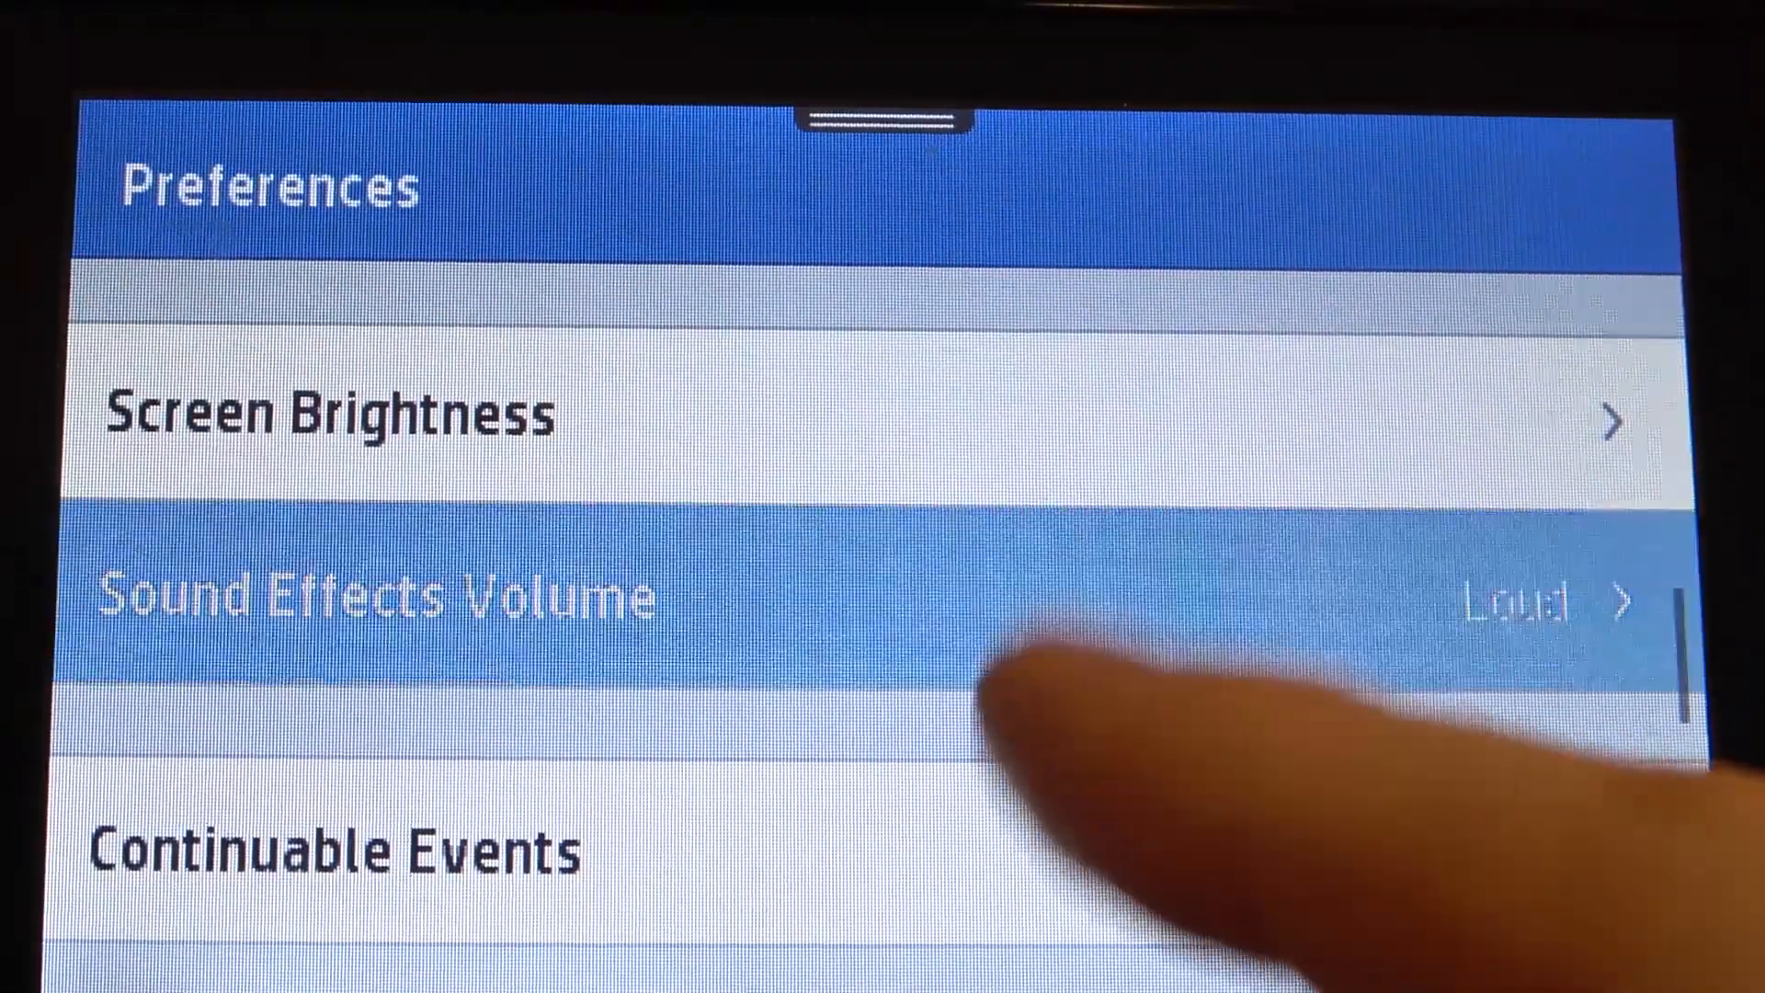
click(1508, 596)
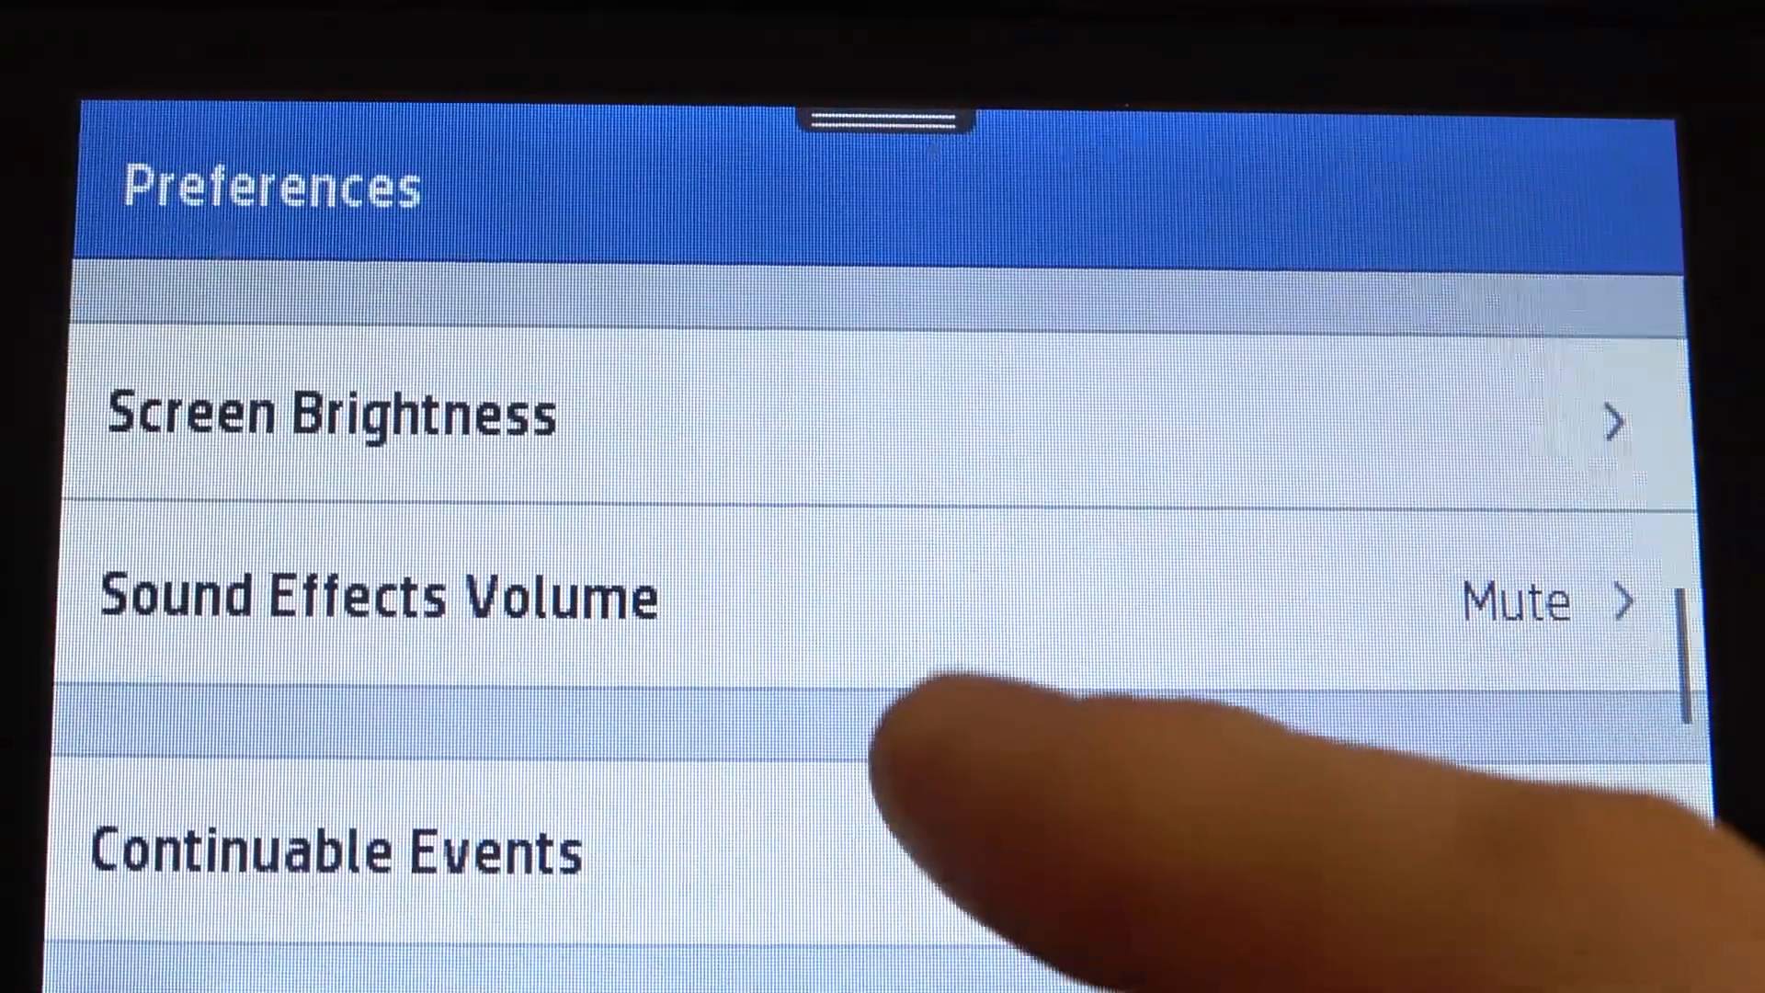